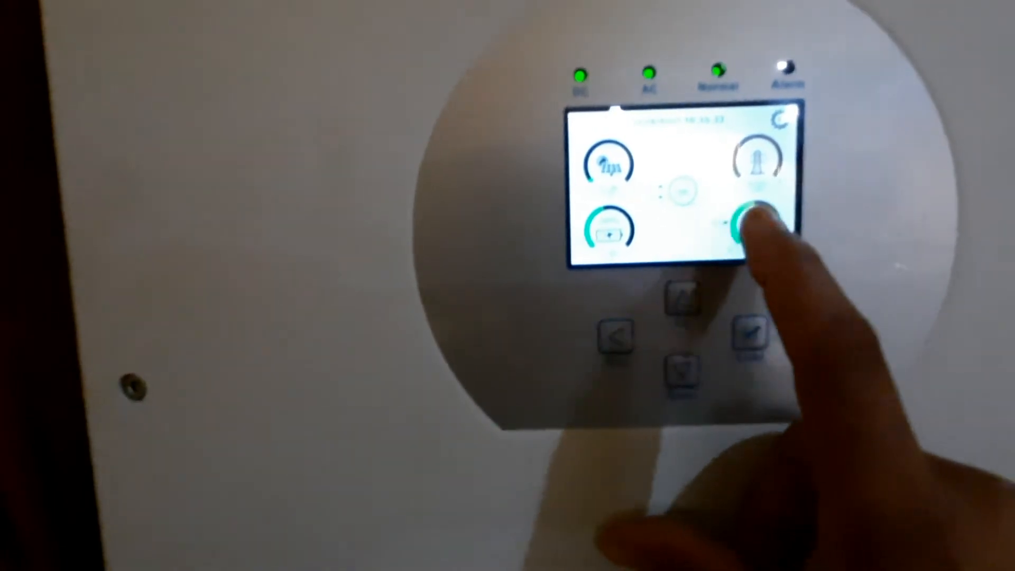
left_click(750, 223)
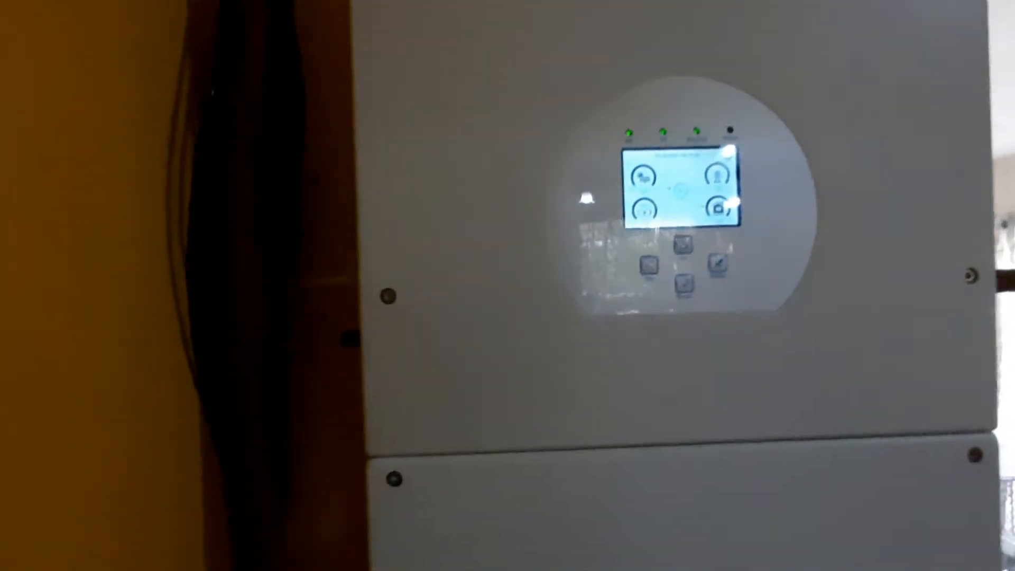
left_click(712, 214)
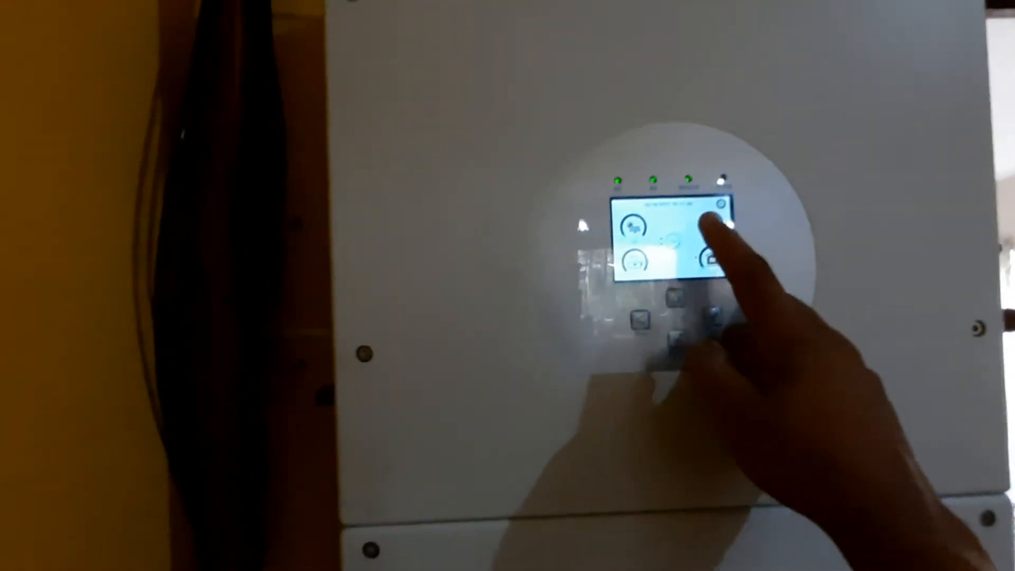